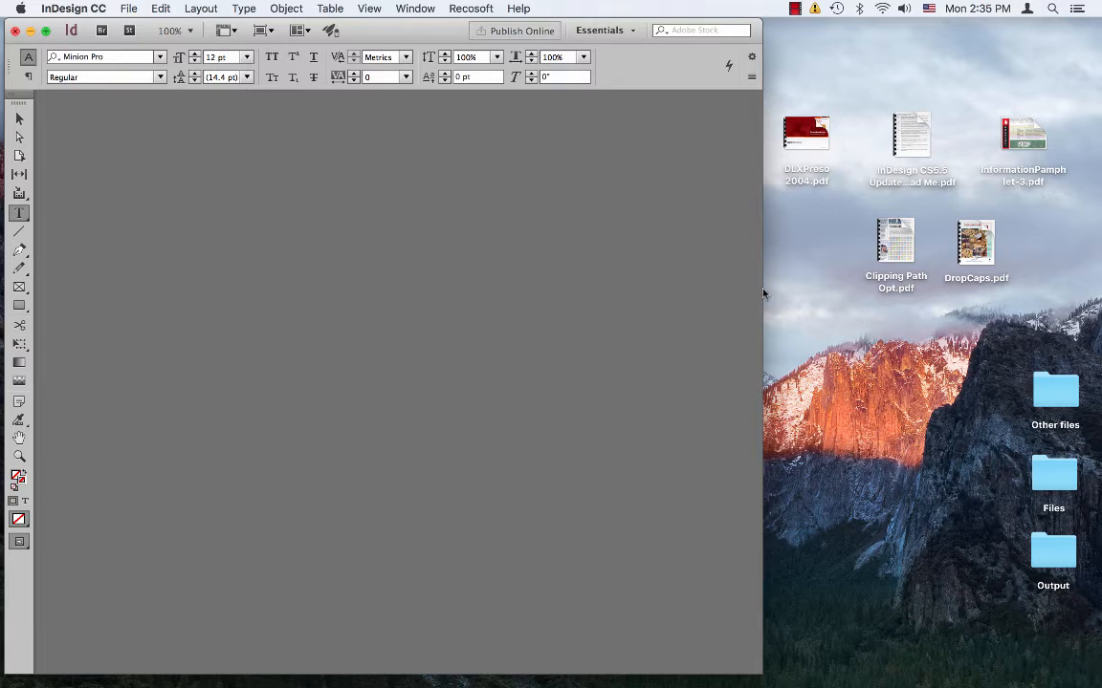
pyautogui.moveTo(711, 283)
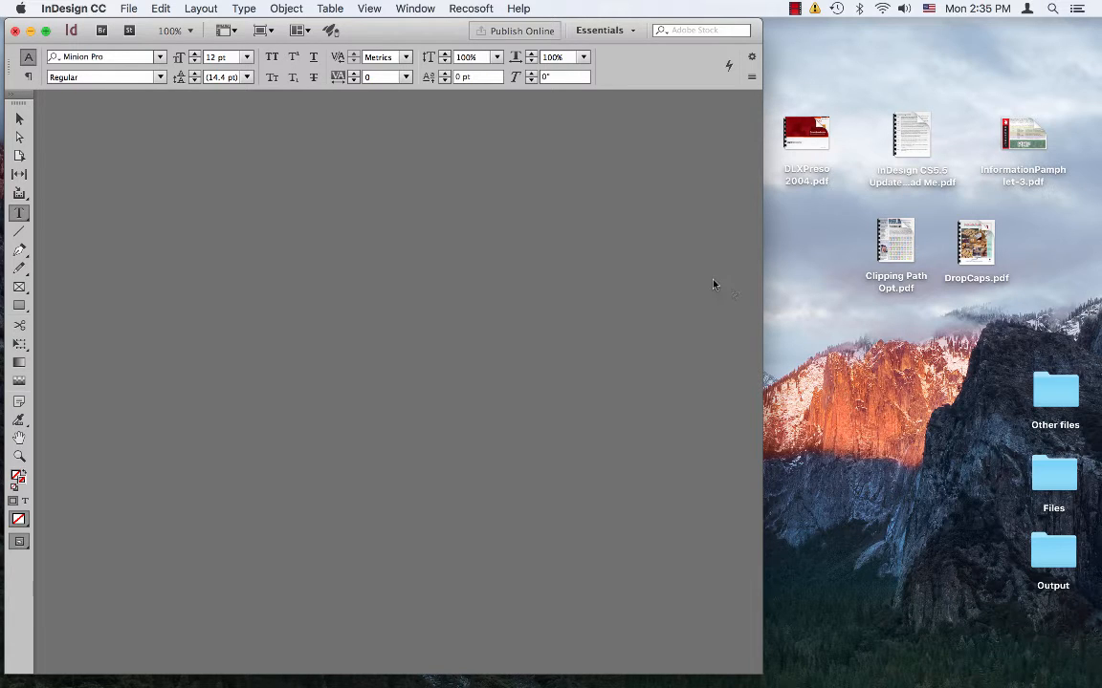
pyautogui.moveTo(558, 342)
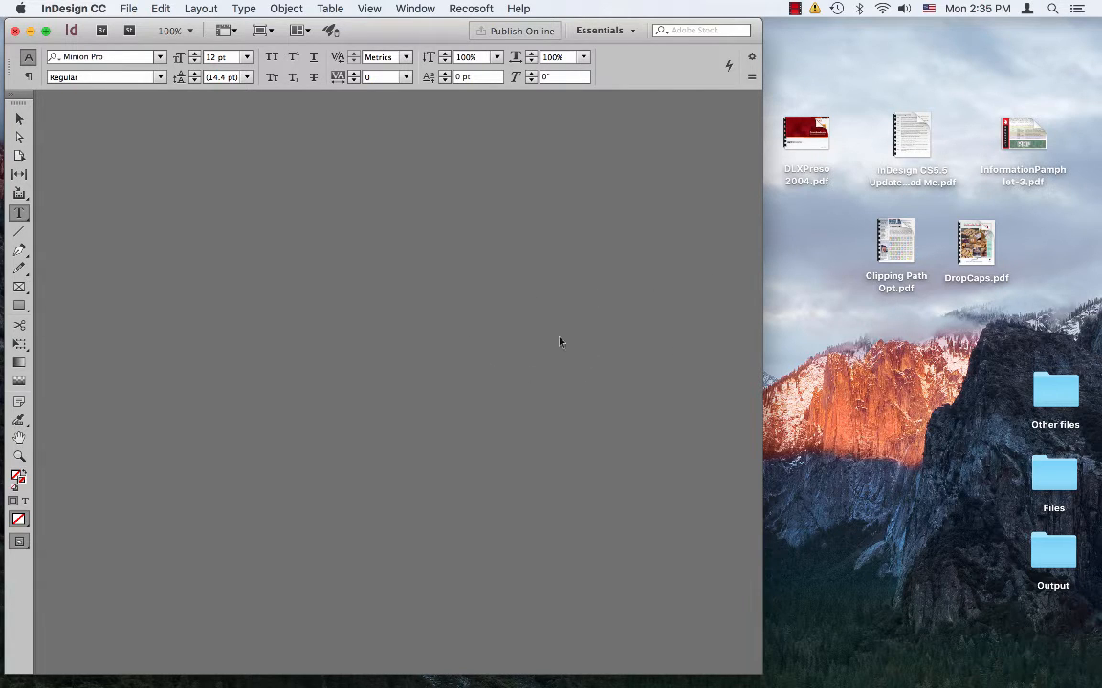
pyautogui.moveTo(784, 176)
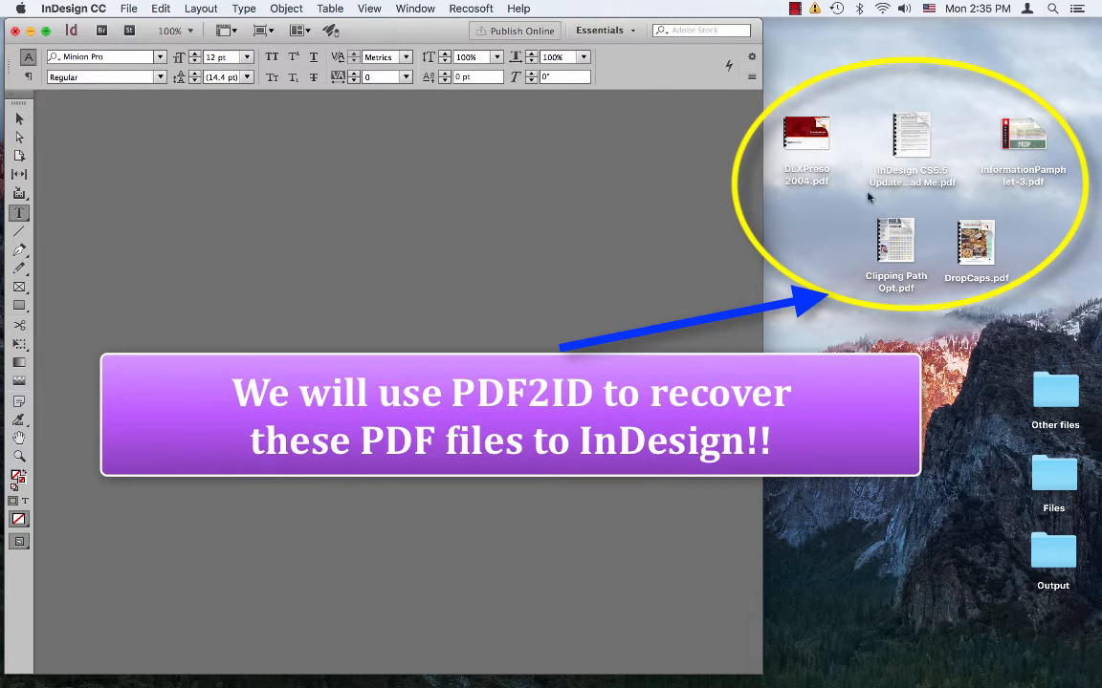
pyautogui.moveTo(947, 226)
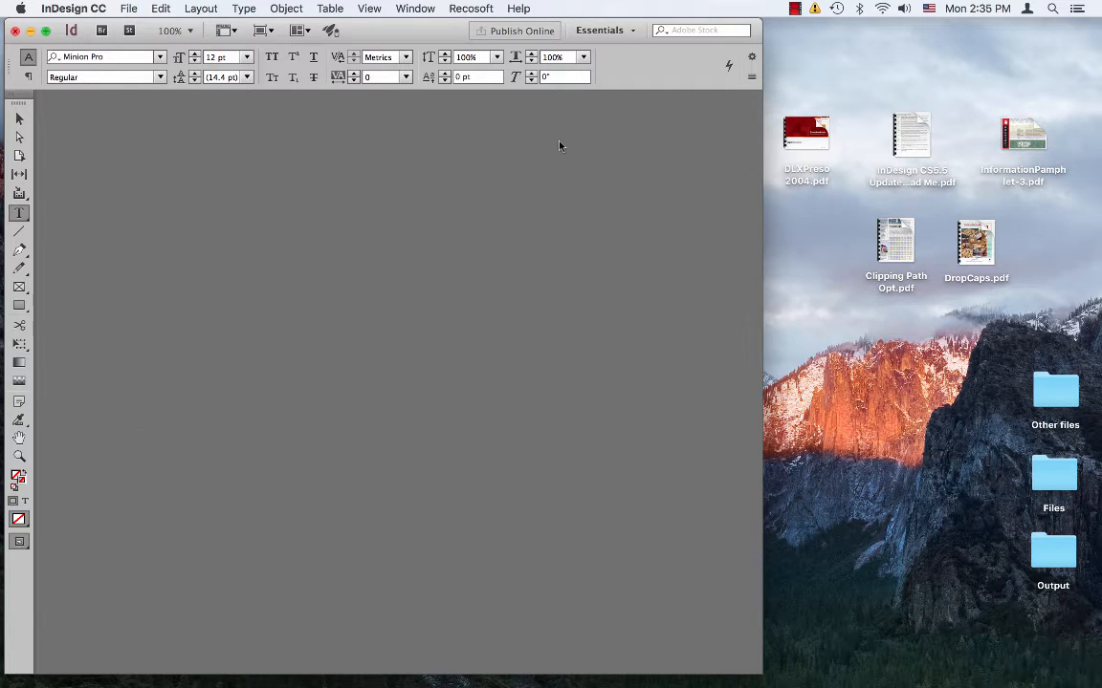
# Start PDF2ID's Convert PDF/XPS file command from the Recosoft menu.
pyautogui.click(471, 8)
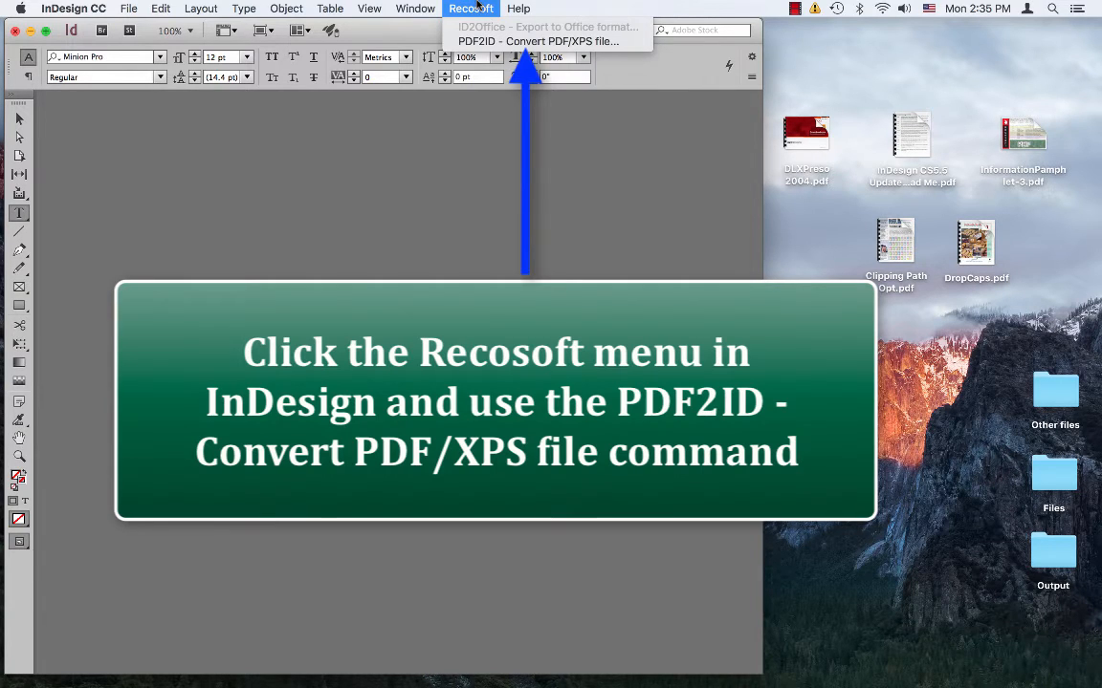
pyautogui.moveTo(539, 42)
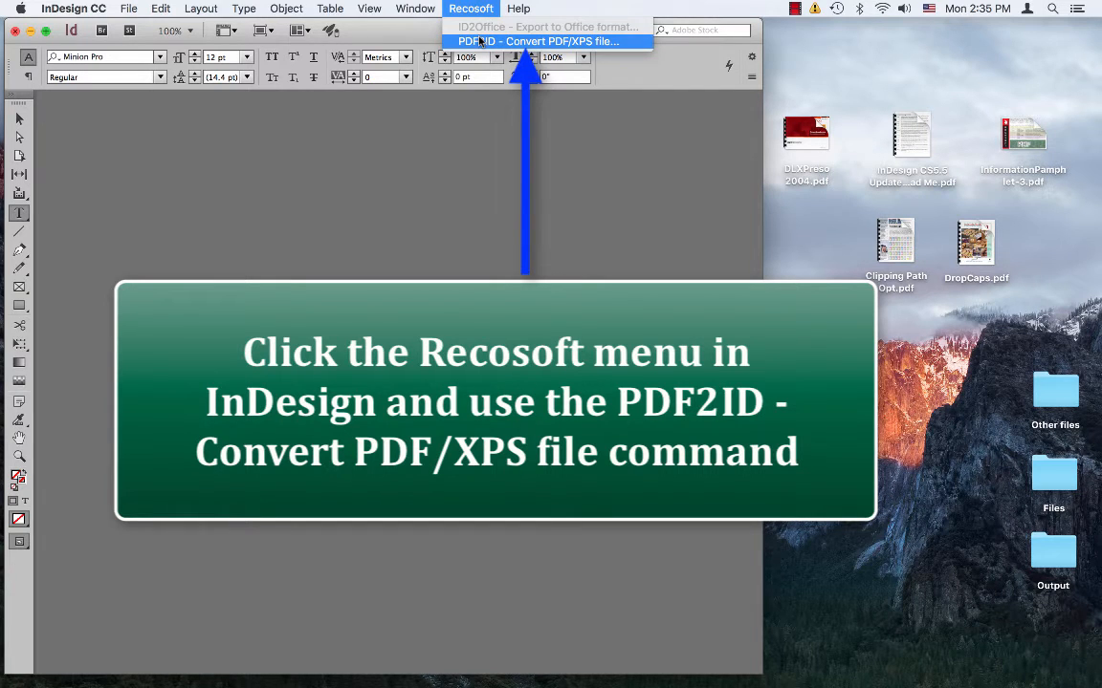
pyautogui.click(539, 42)
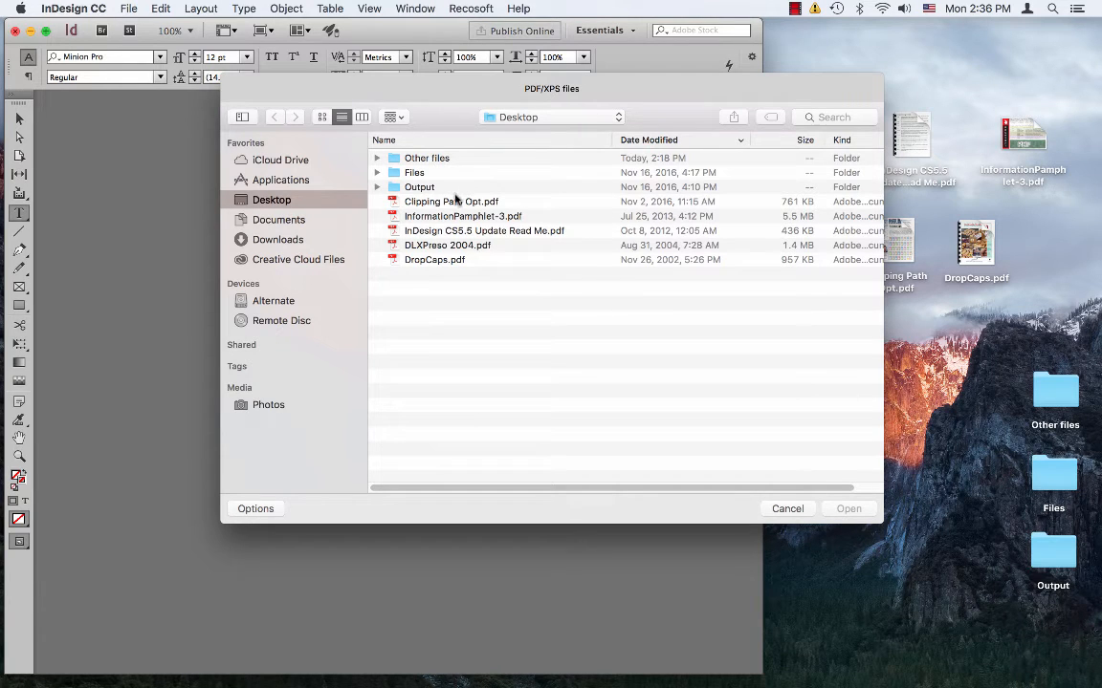
# Select all five desktop PDFs, Clipping Path Opt.pdf through DropCaps.pdf, and confirm them for conversion.
pyautogui.click(451, 201)
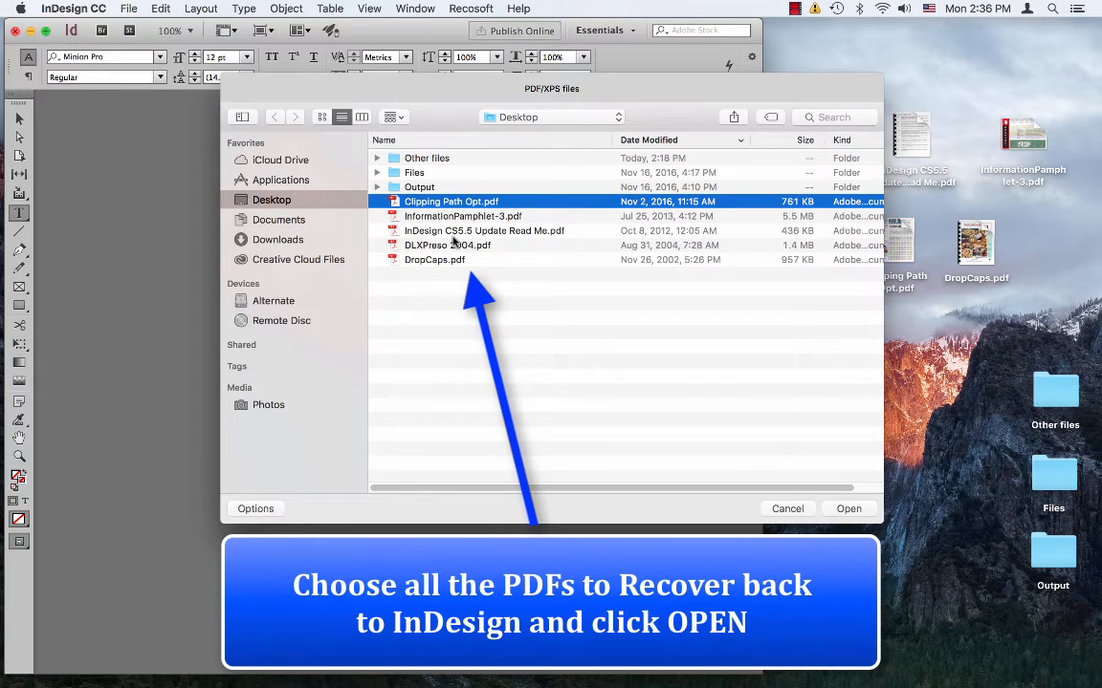
pyautogui.moveTo(430, 291)
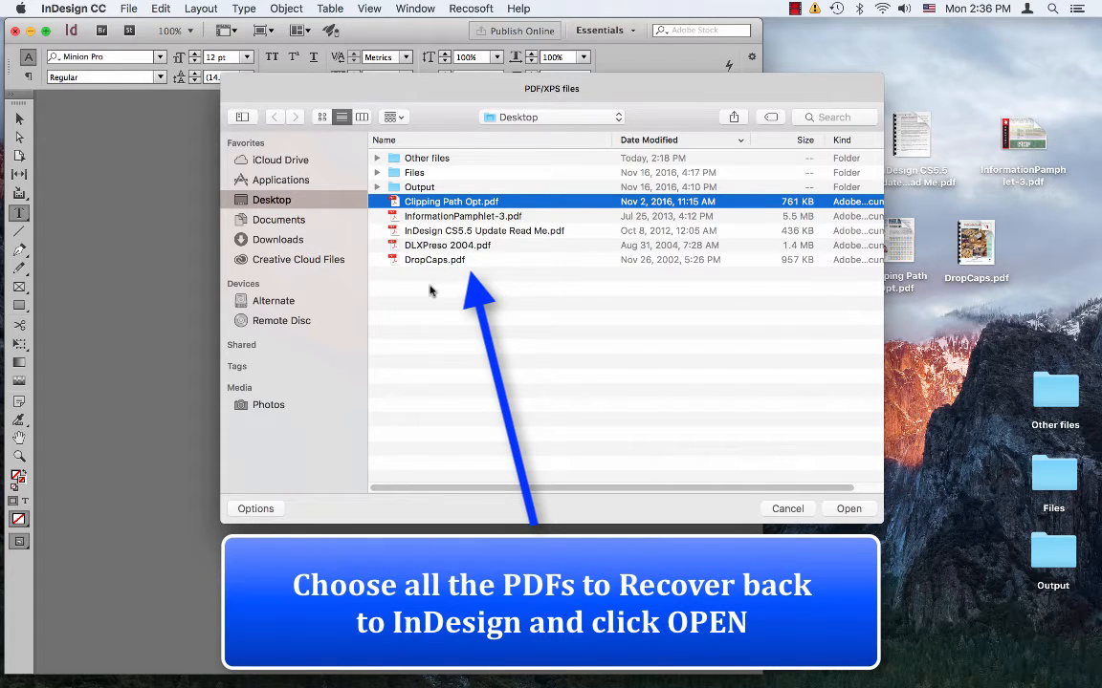
pyautogui.click(434, 260)
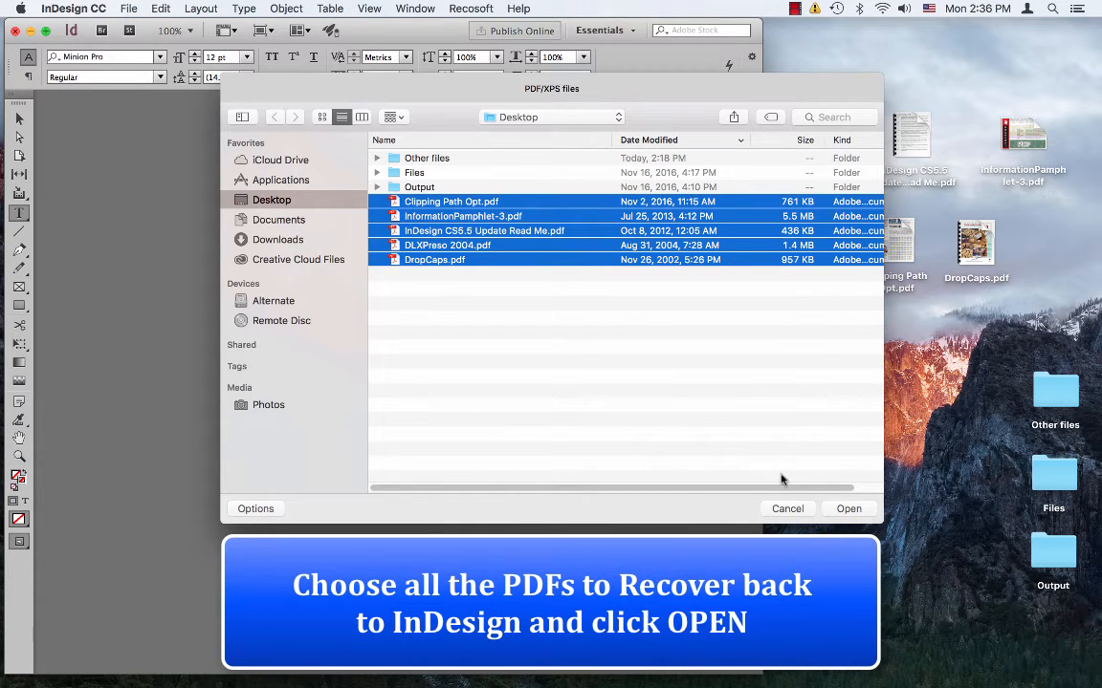
pyautogui.click(850, 508)
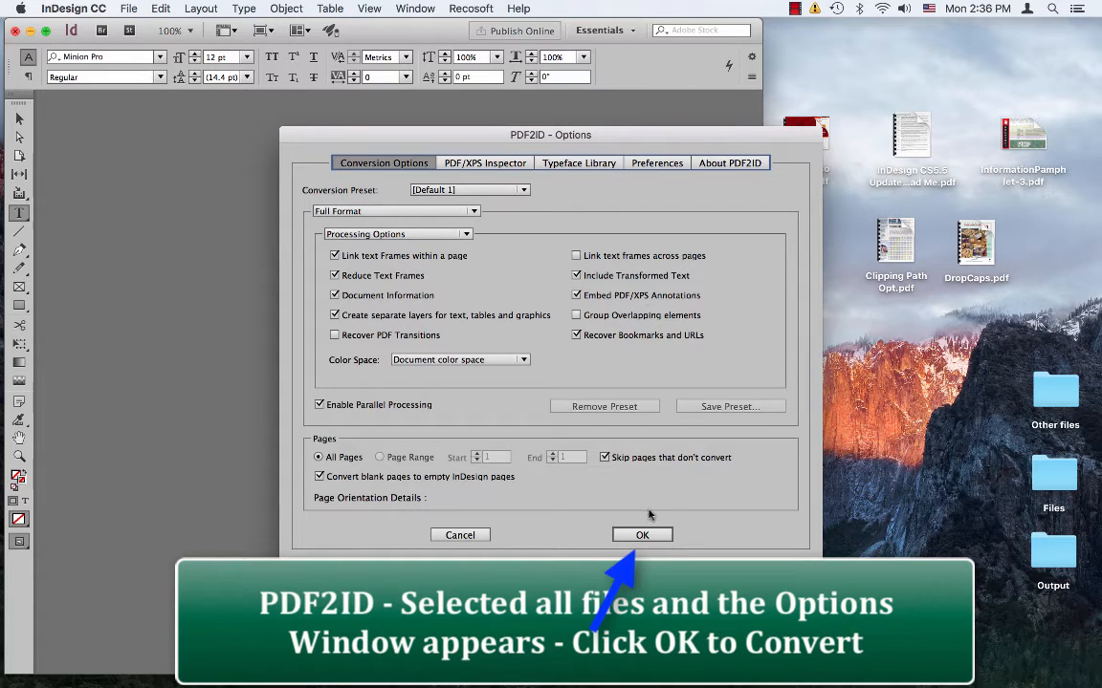
# Run the PDF2ID conversion of the five PDFs with the default options.
pyautogui.click(642, 536)
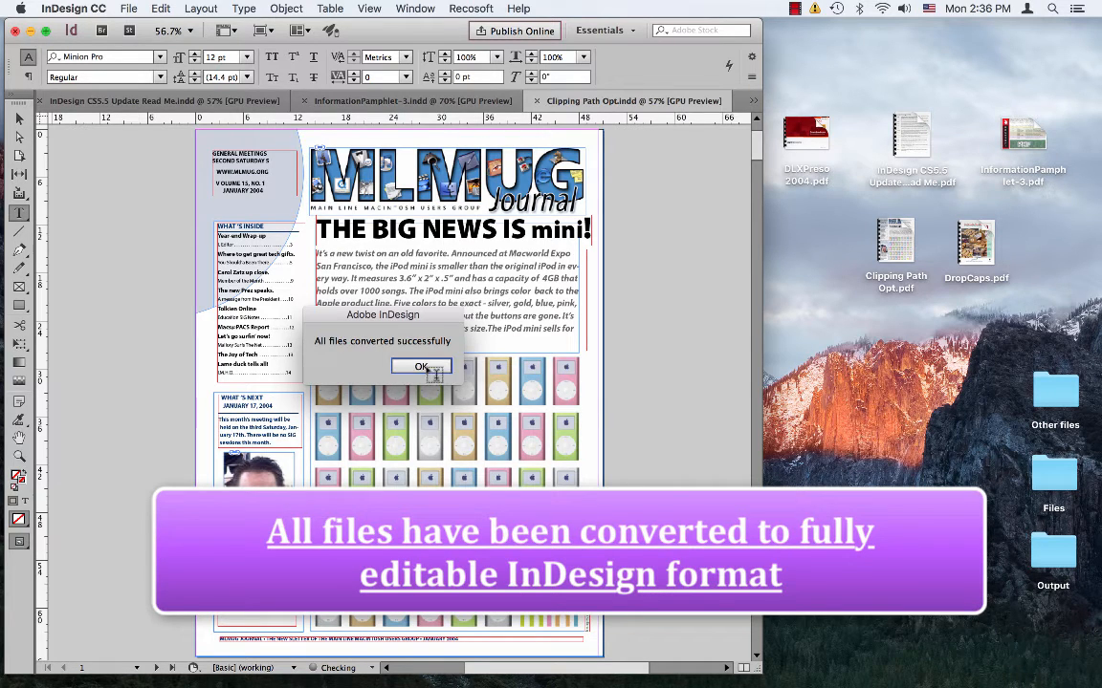
# Dismiss the 'All files converted successfully' notice and view InformationPamphlet-3.indd.
pyautogui.click(421, 367)
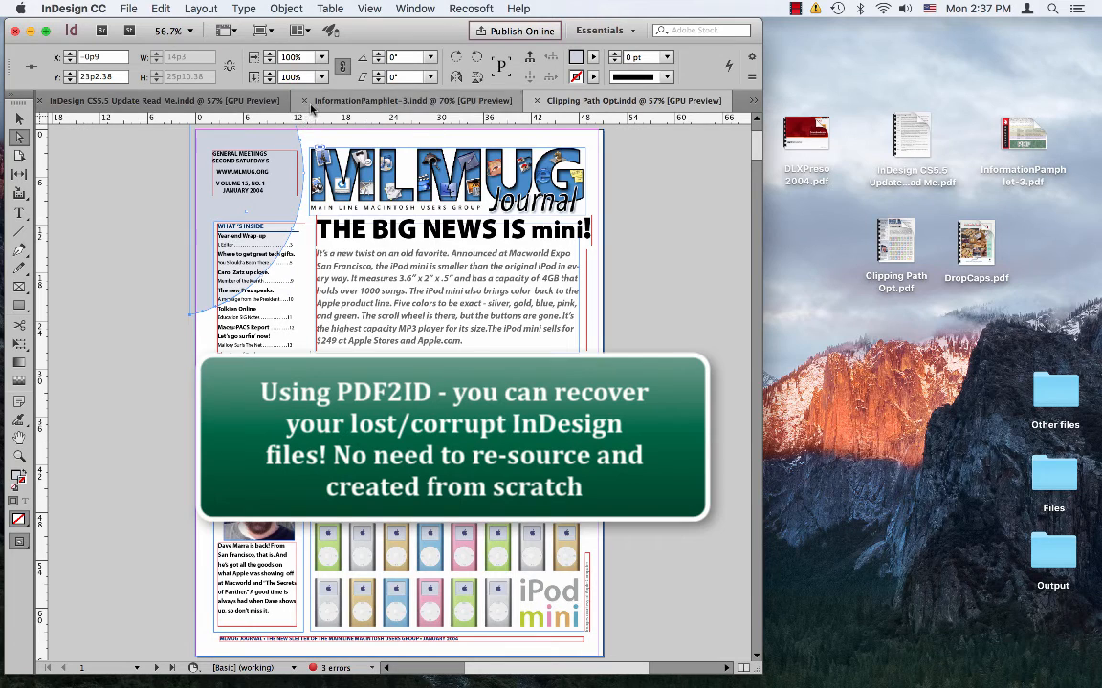
pyautogui.click(411, 99)
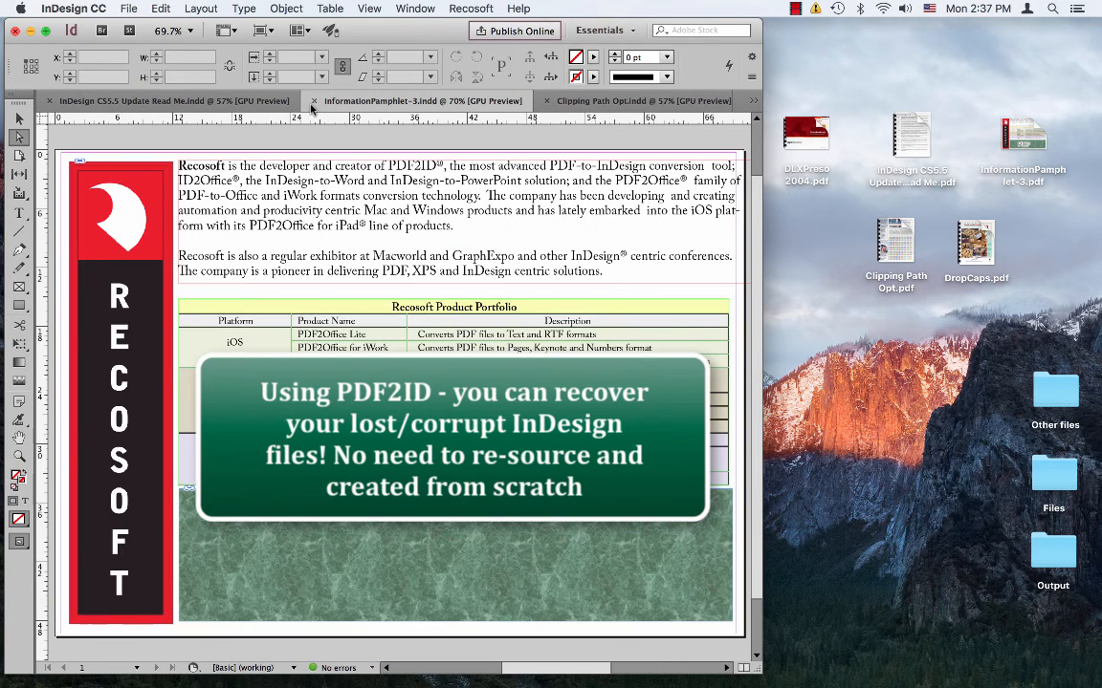